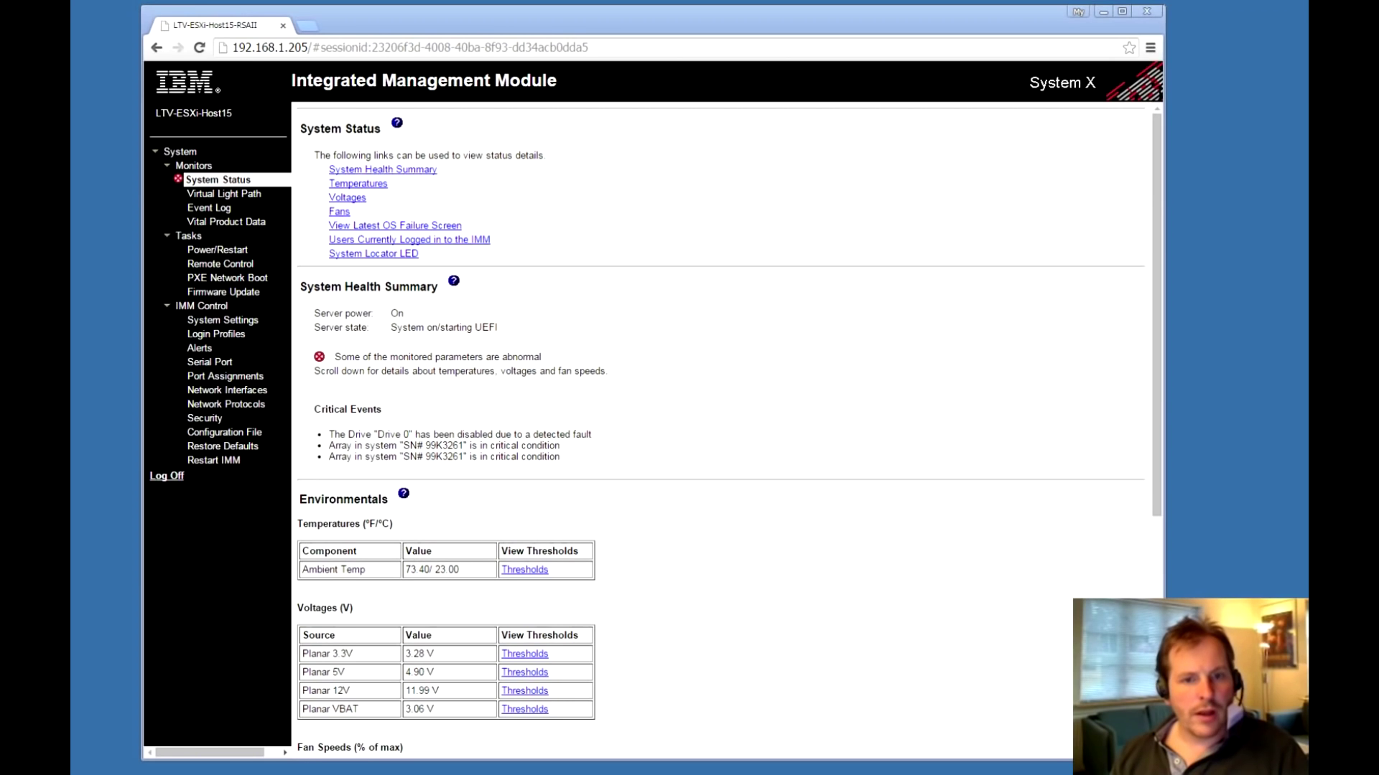
mouse_move(354, 370)
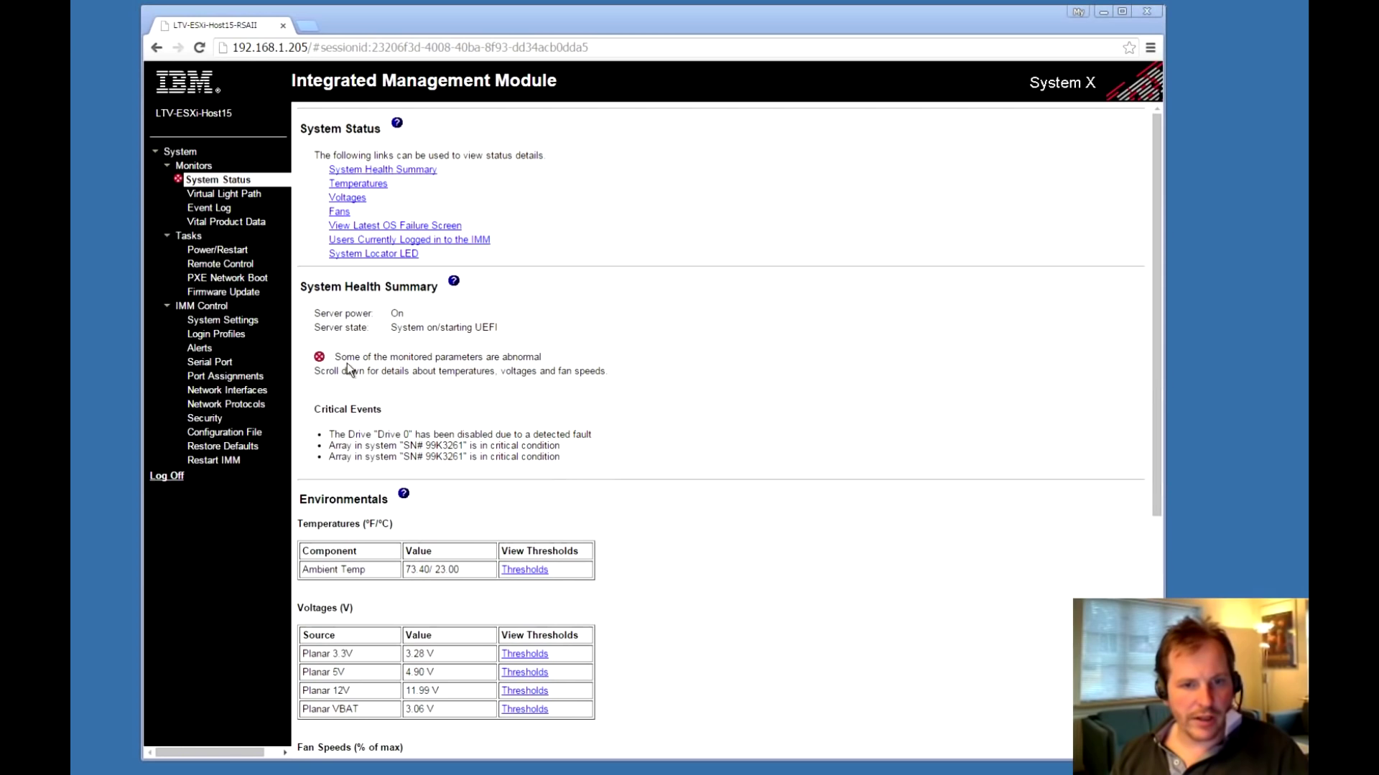
Highlight the abnormal monitored parameters message in System Status, then go to the Event Log
drag(335, 357, 501, 358)
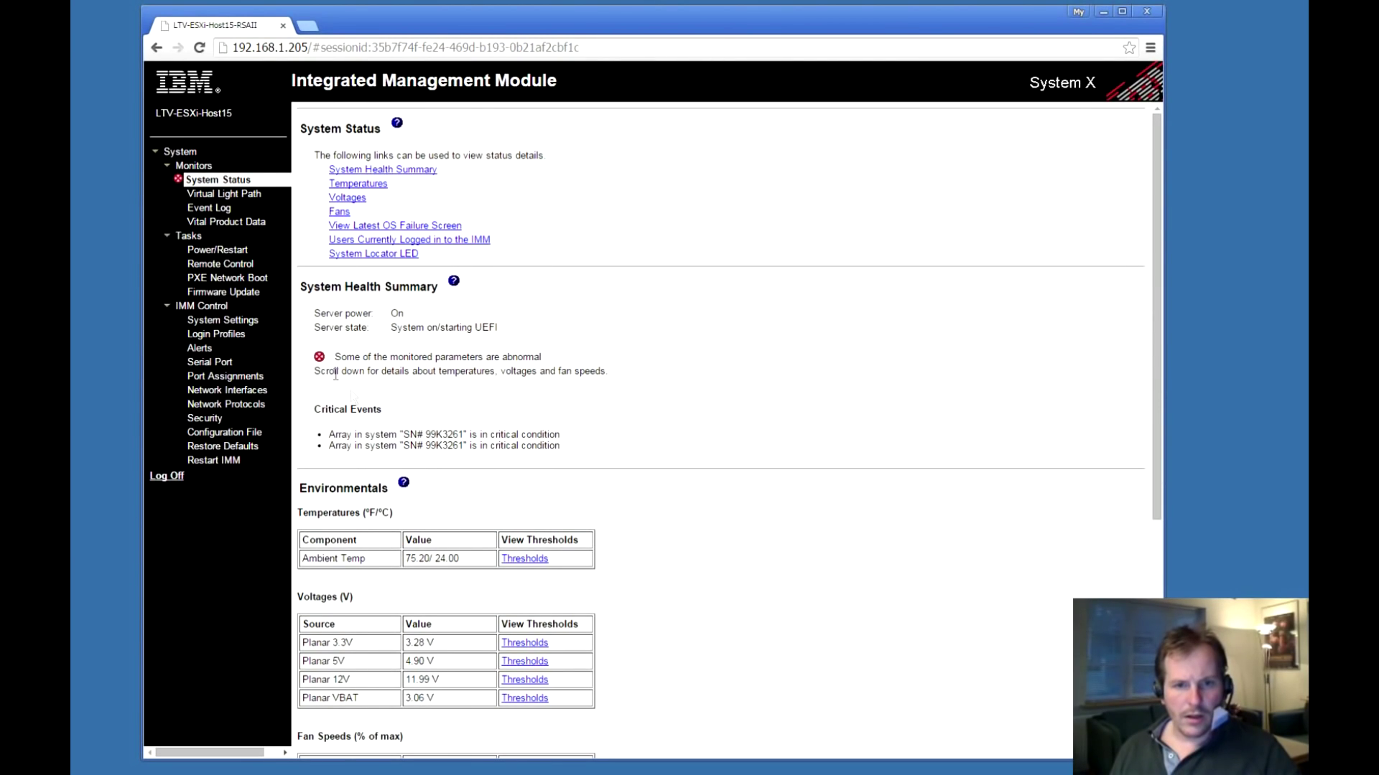
drag(334, 358, 543, 358)
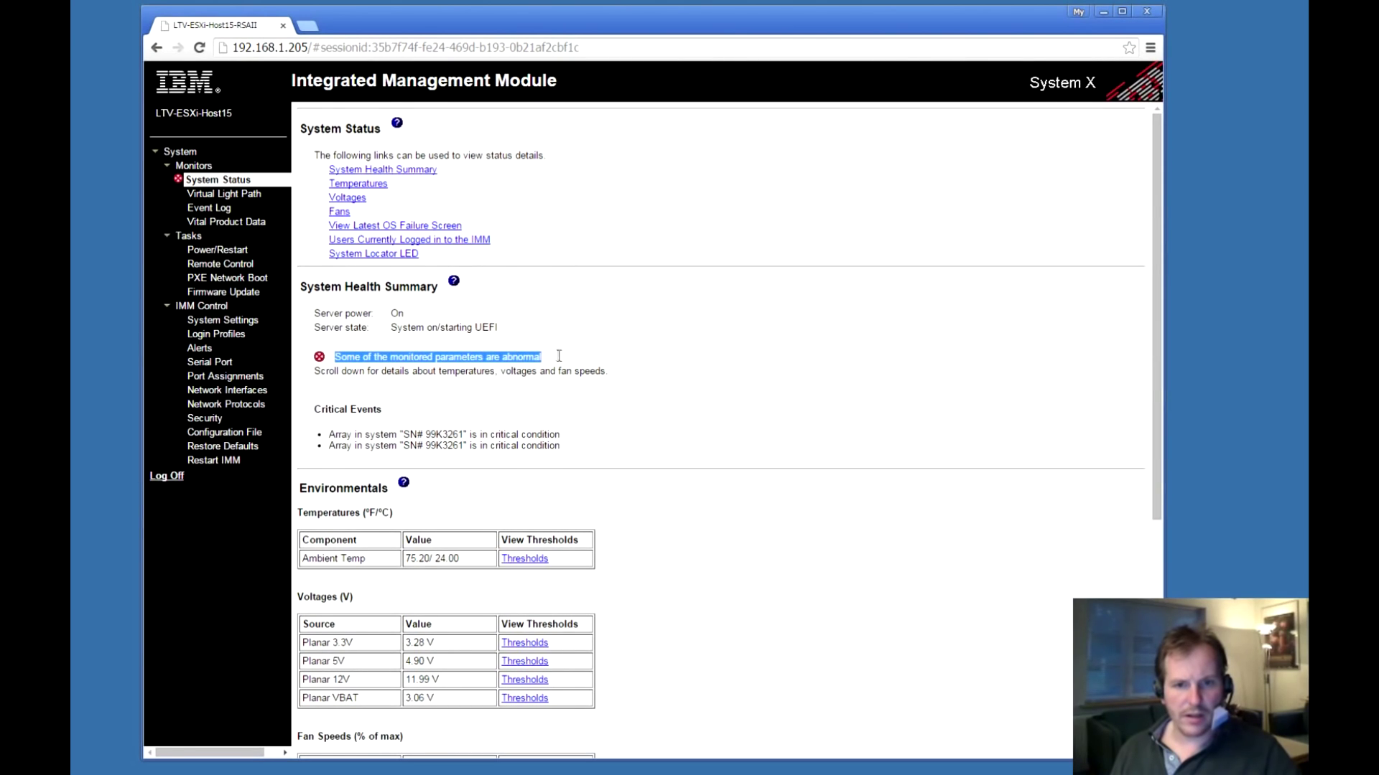
mouse_move(457, 430)
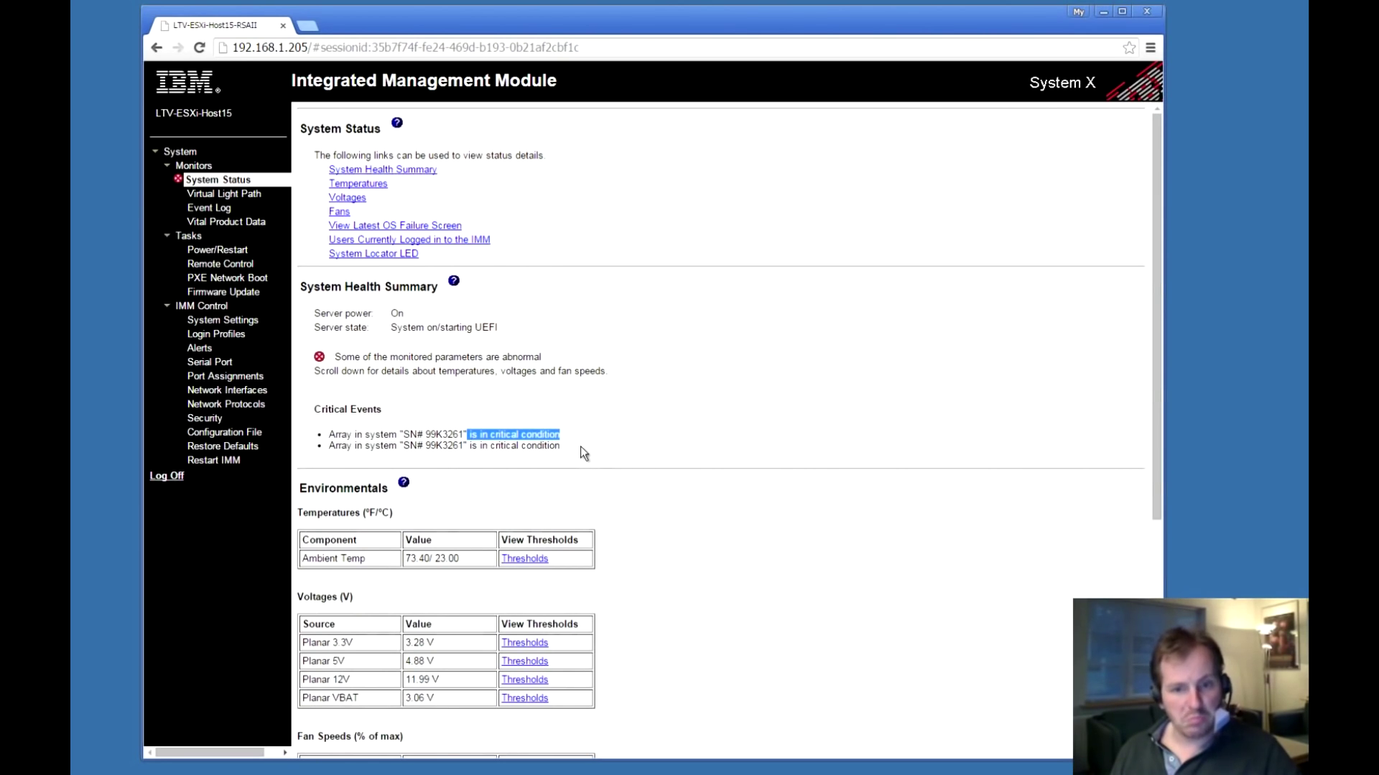
click(210, 207)
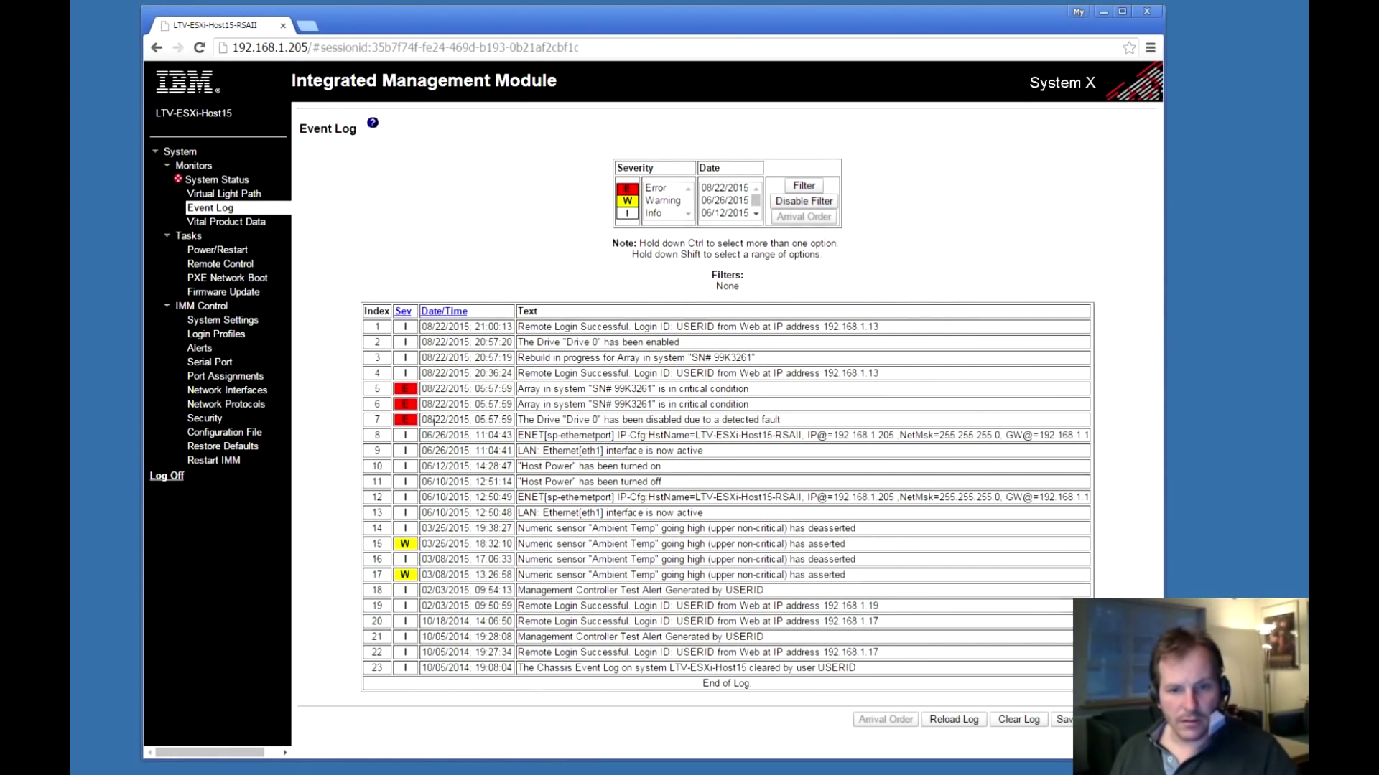
Point out the latest login timestamp and the array rebuild-in-progress entry with its serial number
double_click(468, 419)
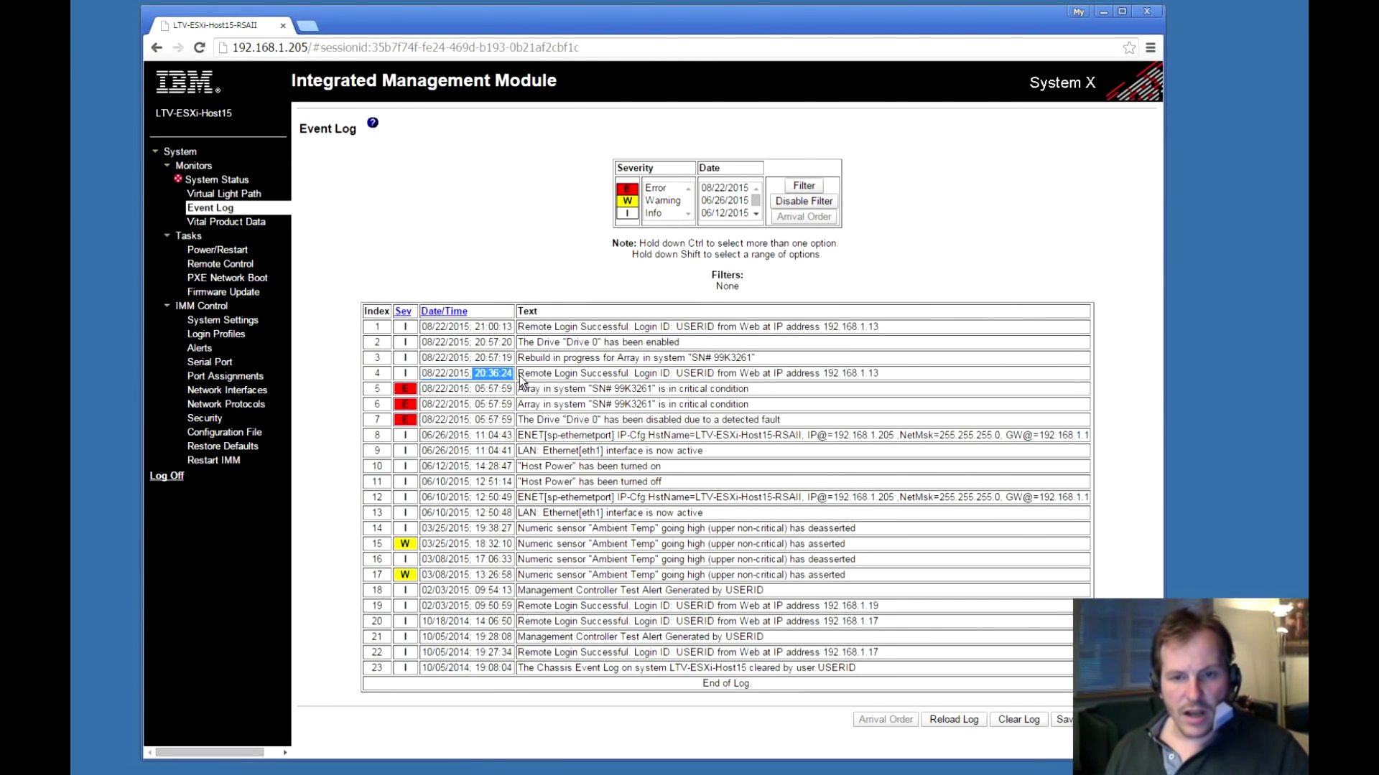
mouse_move(903, 384)
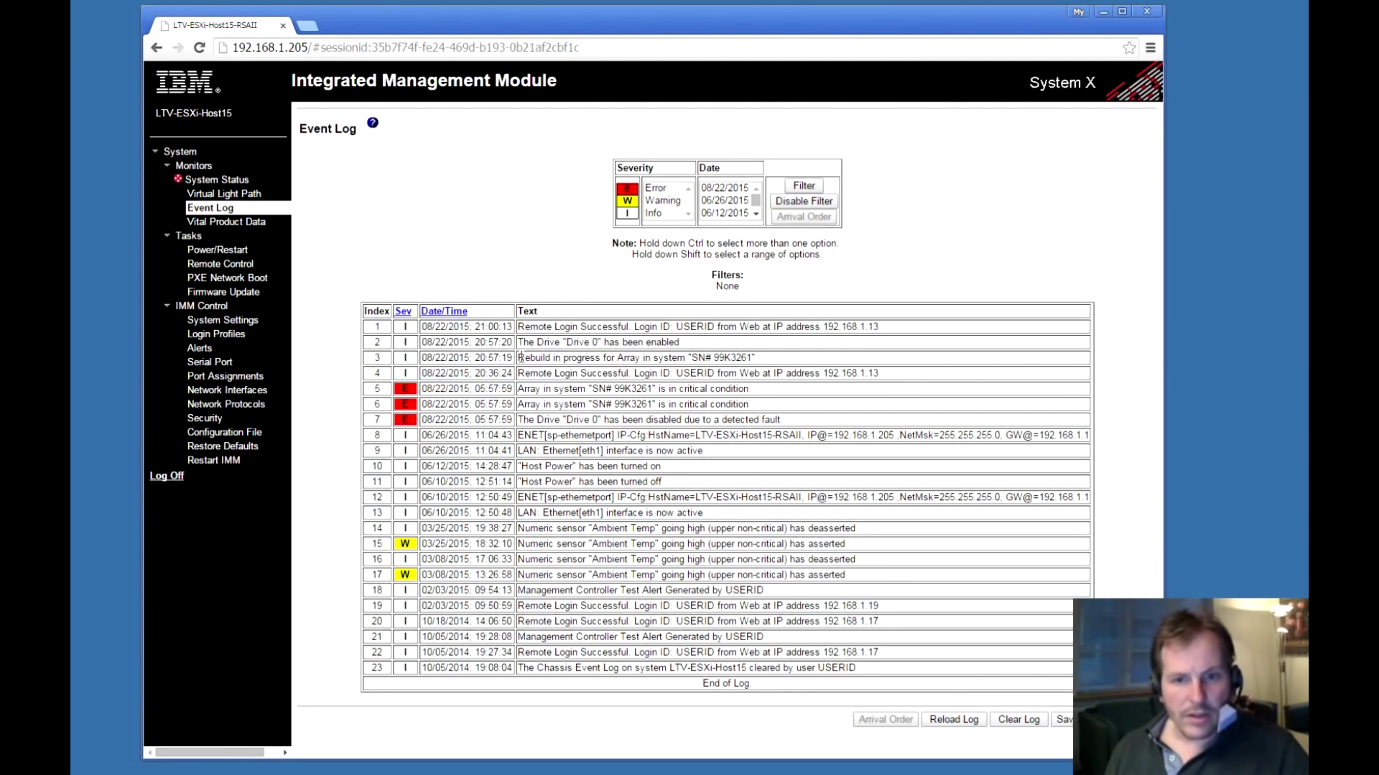
double_click(634, 357)
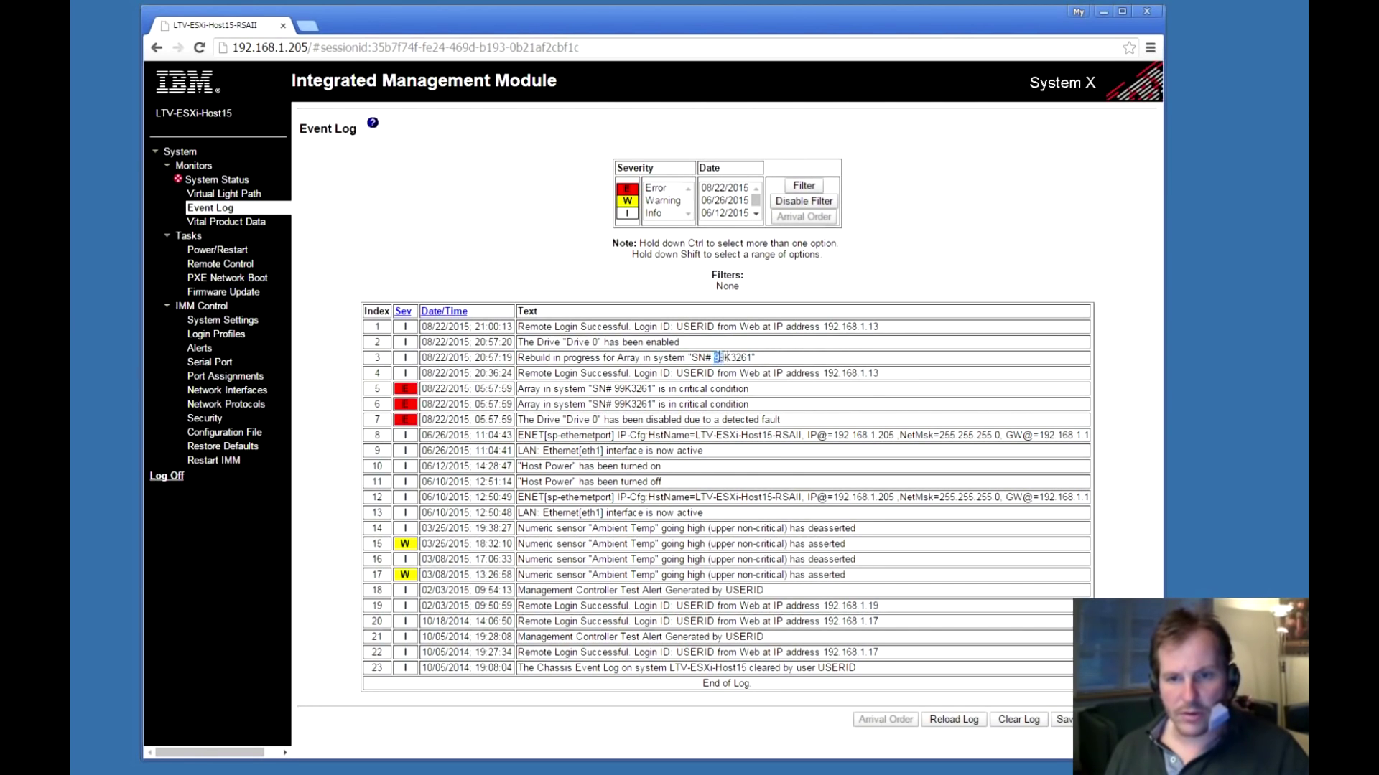
double_click(731, 358)
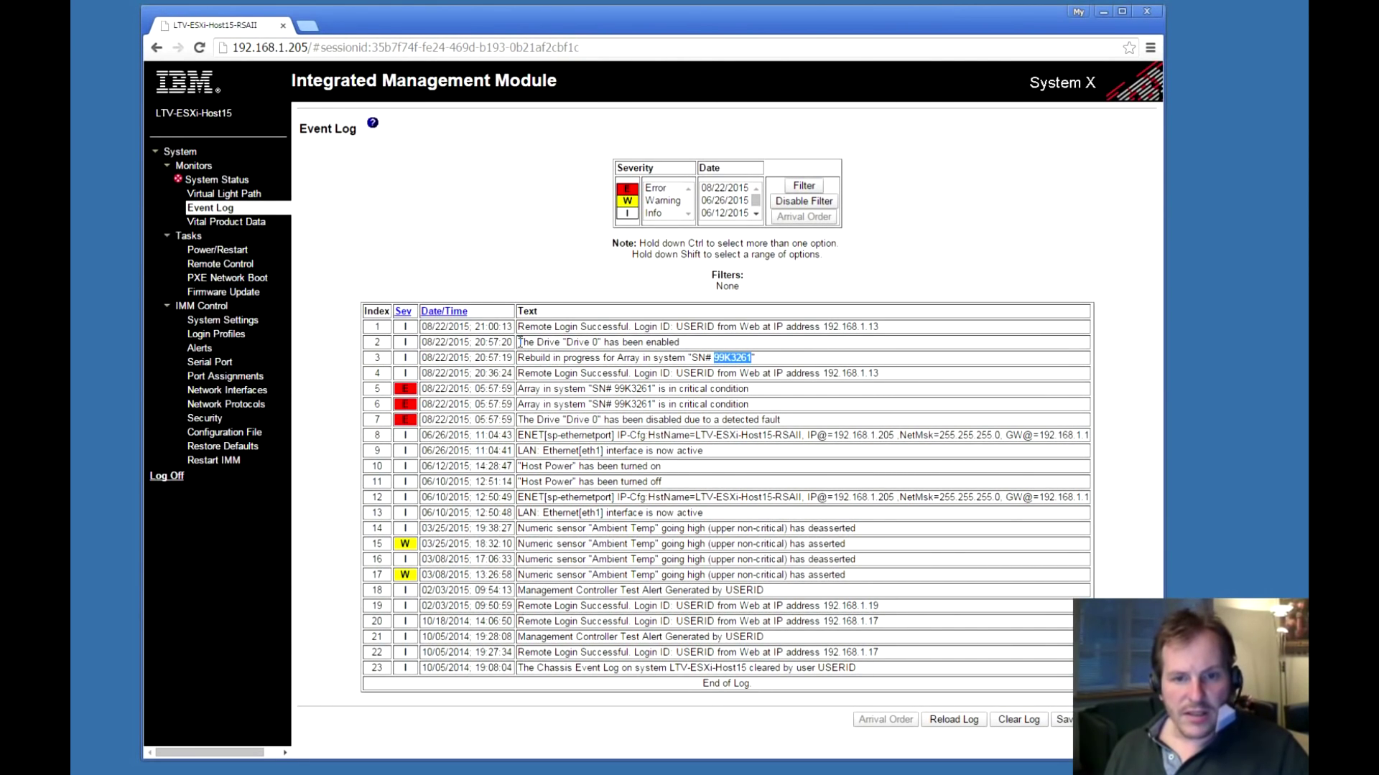